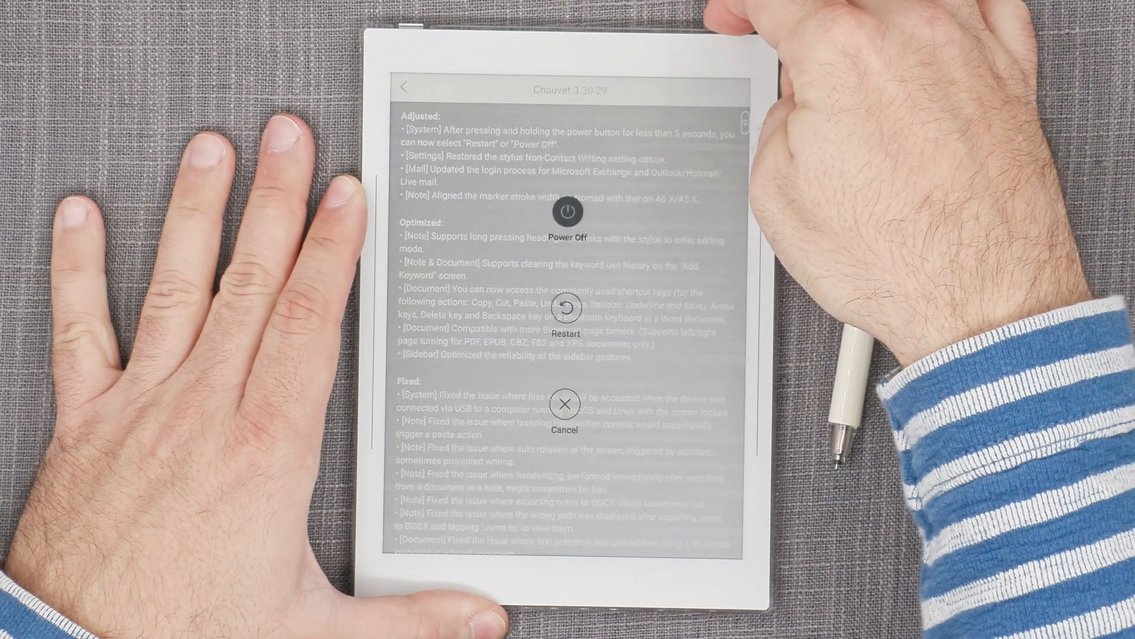
Dismiss the power options menu by choosing Cancel.
left_click(565, 404)
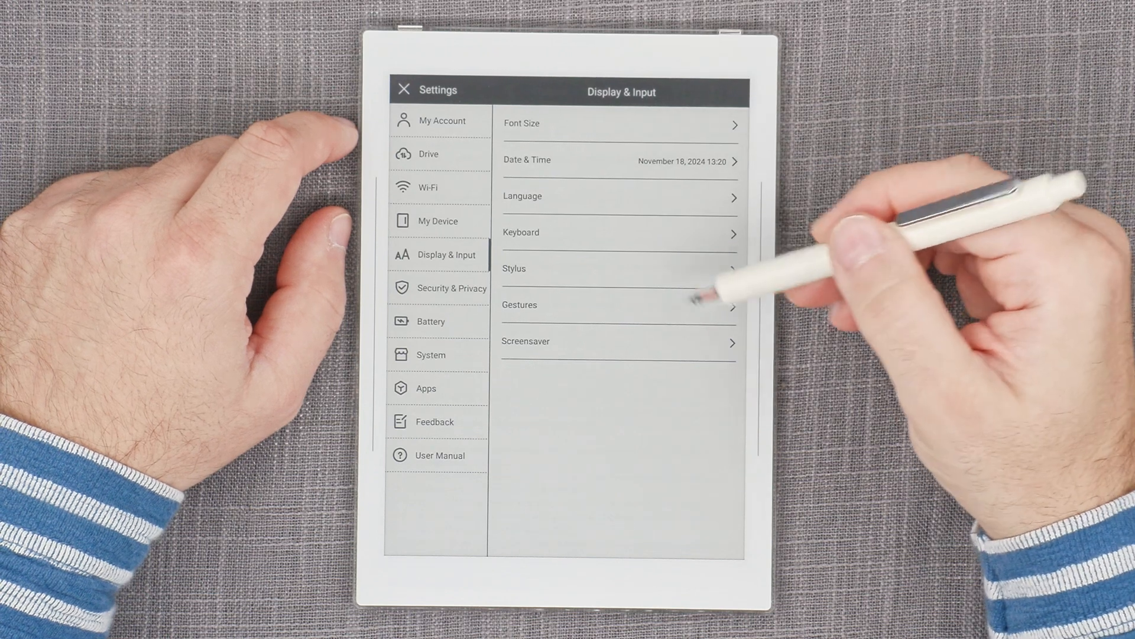
Open the Stylus calibration and draw a test stroke from A to B.
left_click(619, 268)
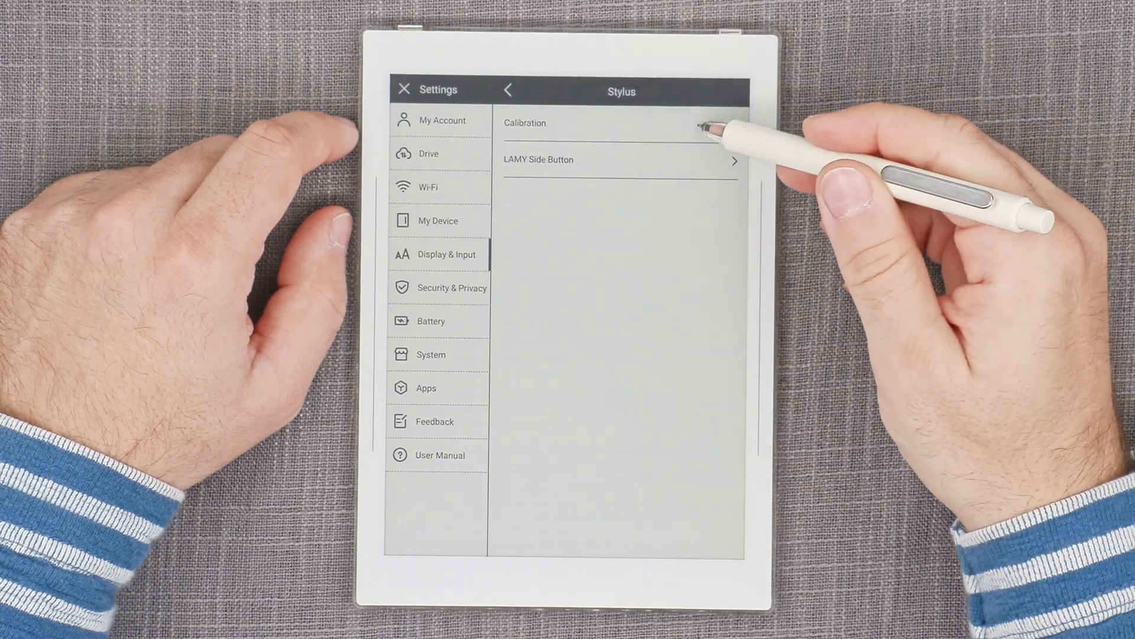
left_click(524, 122)
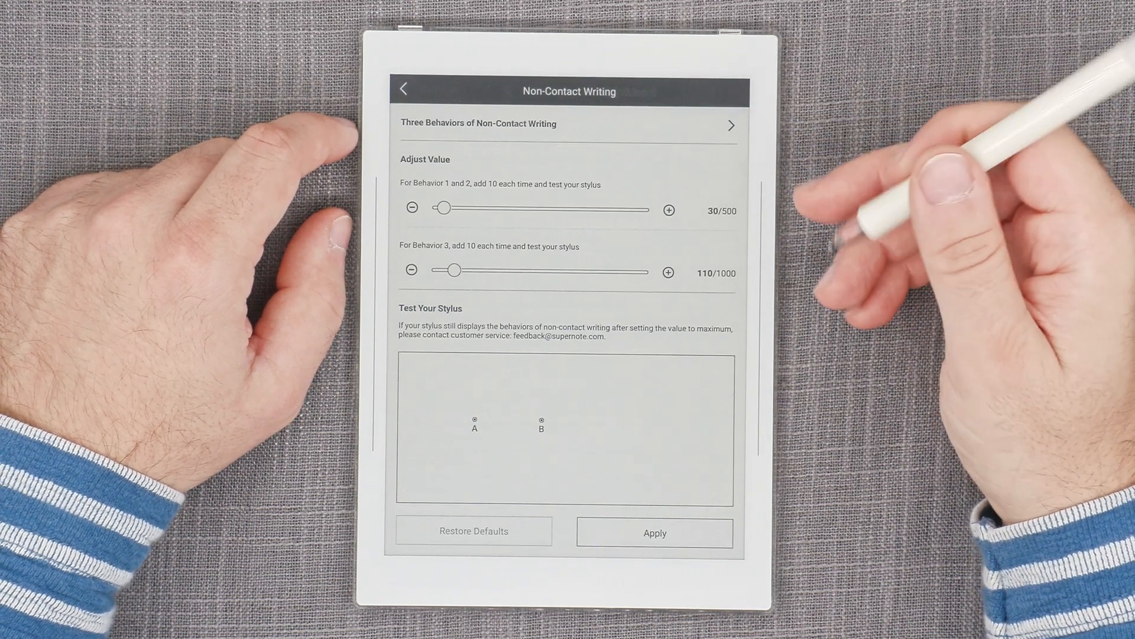
left_click_drag(474, 420, 539, 420)
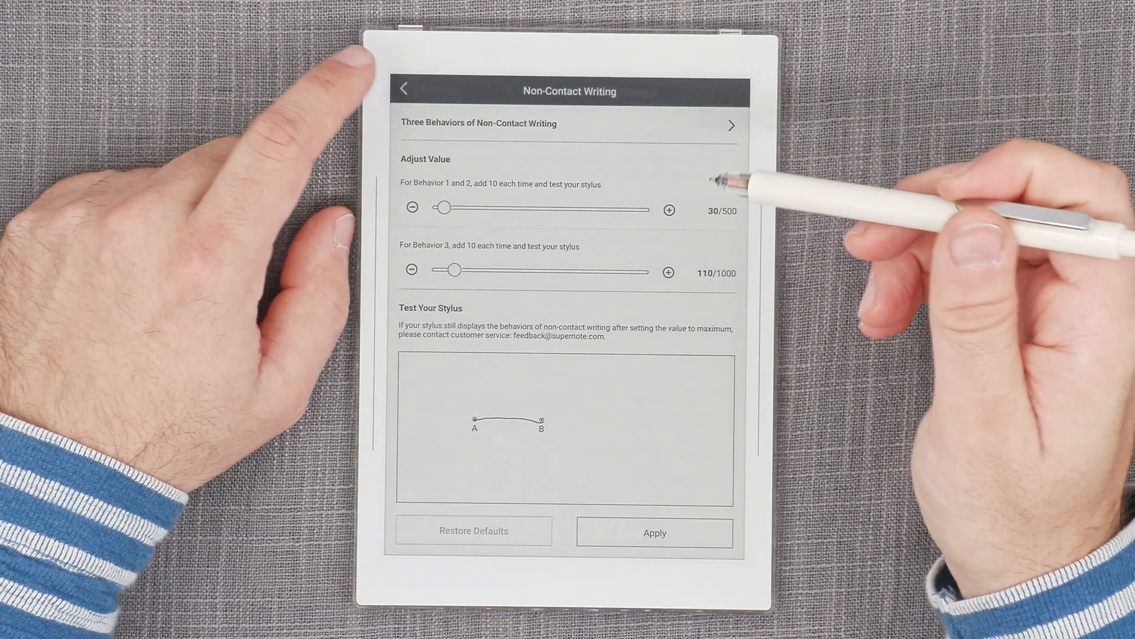
left_click(405, 88)
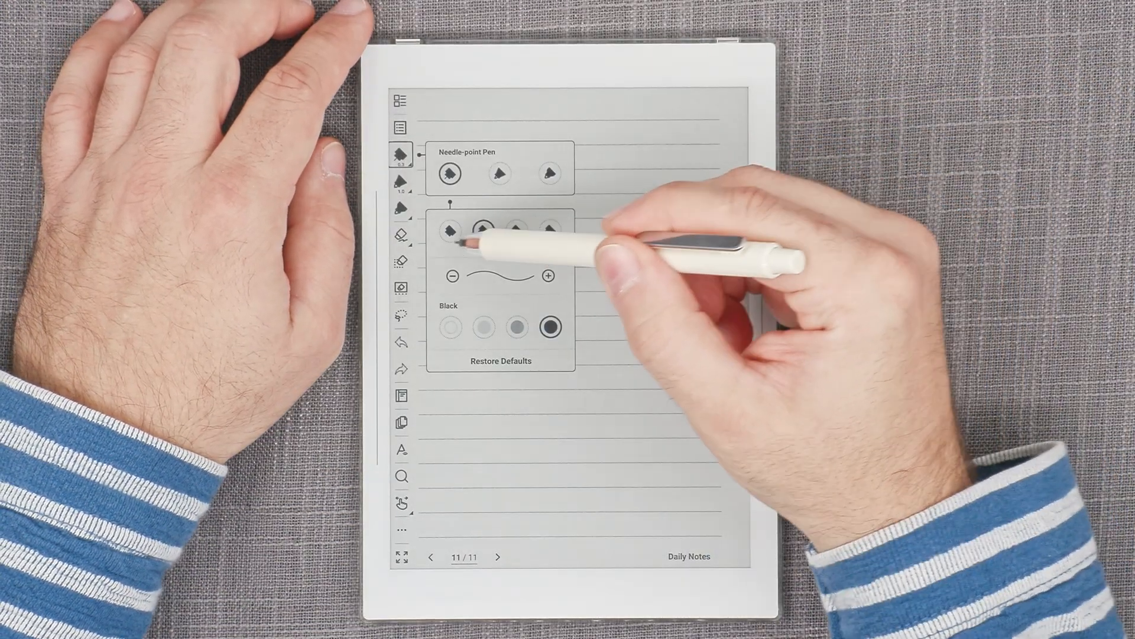
Pick a thickness size for the needle-point pen.
left_click(451, 229)
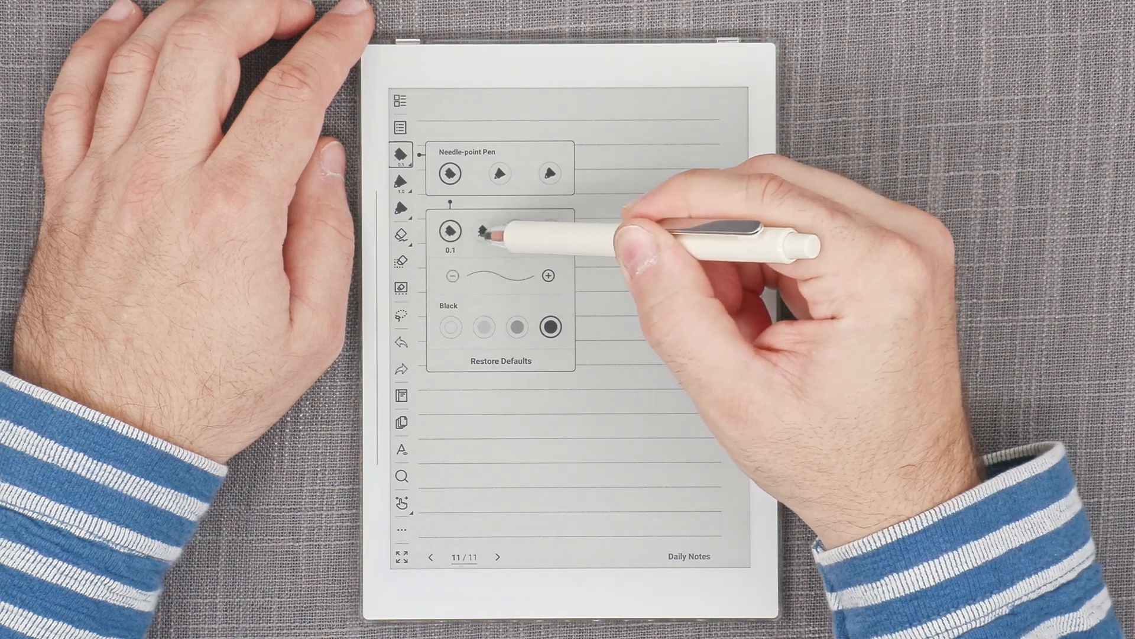
left_click(516, 232)
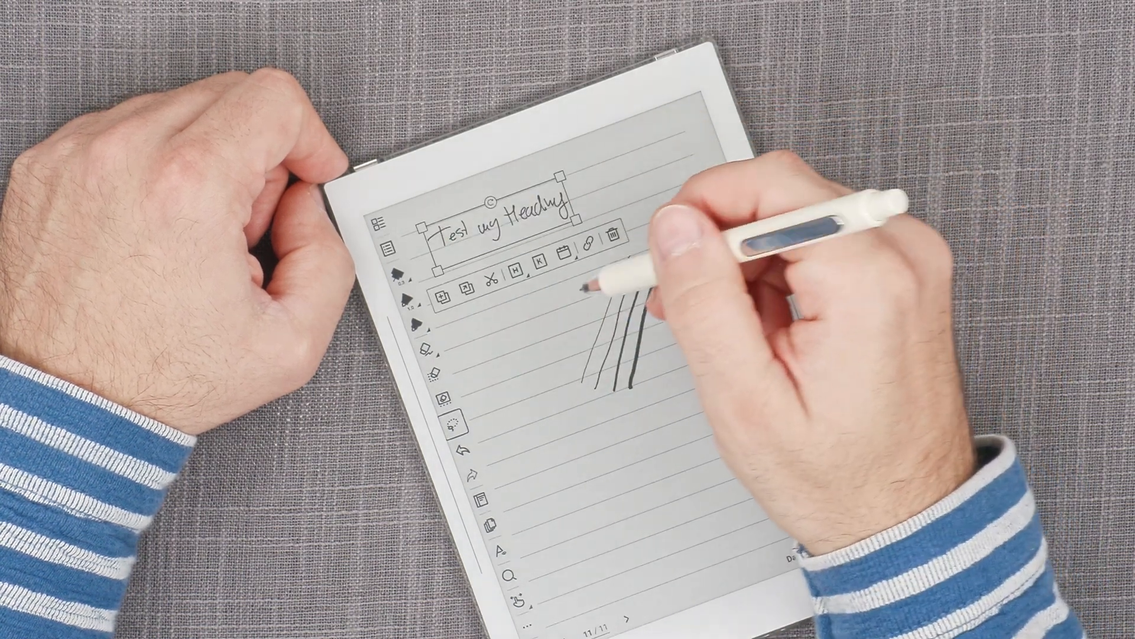
Make the lassoed 'Test my Heading' a link and choose its Link to option.
left_click(514, 271)
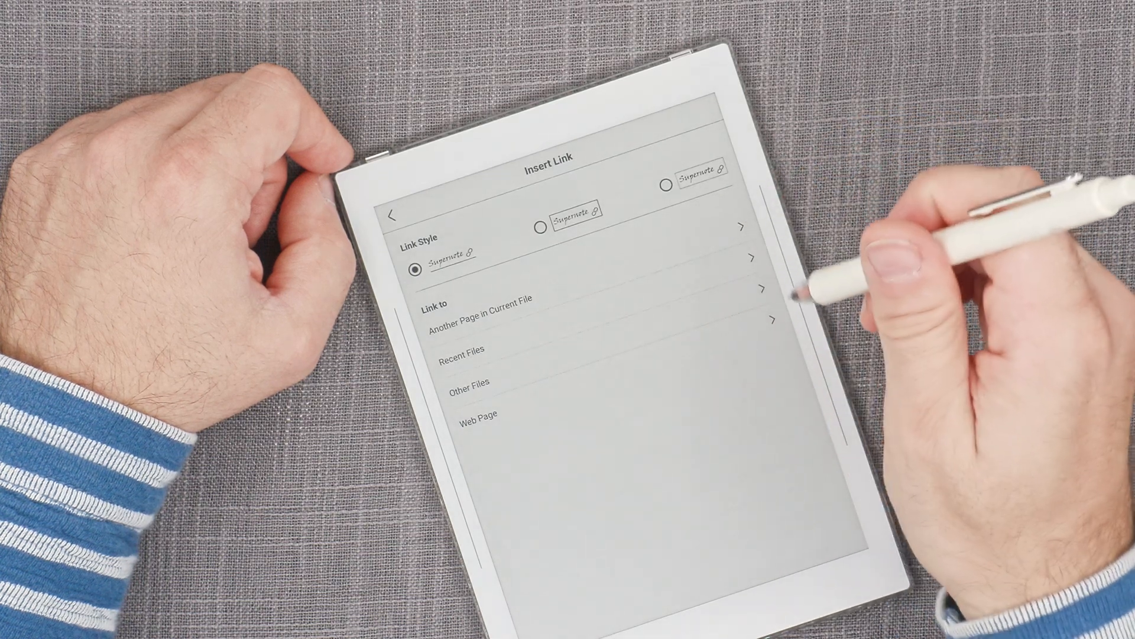
left_click(482, 314)
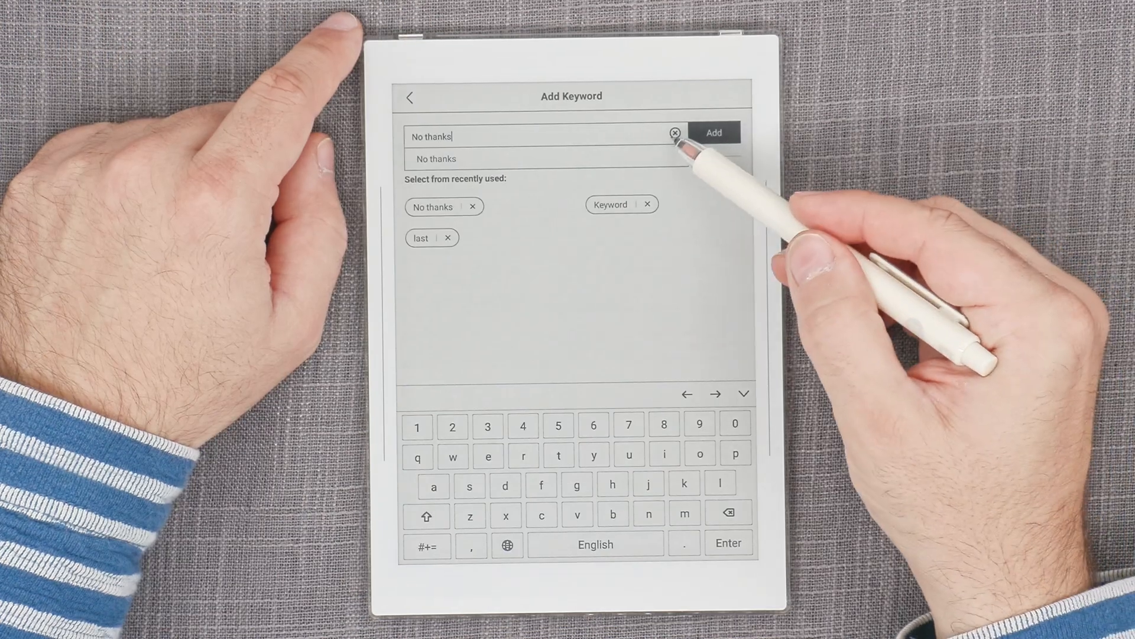
Clear the typed keyword text and the recently used keyword list.
left_click(674, 132)
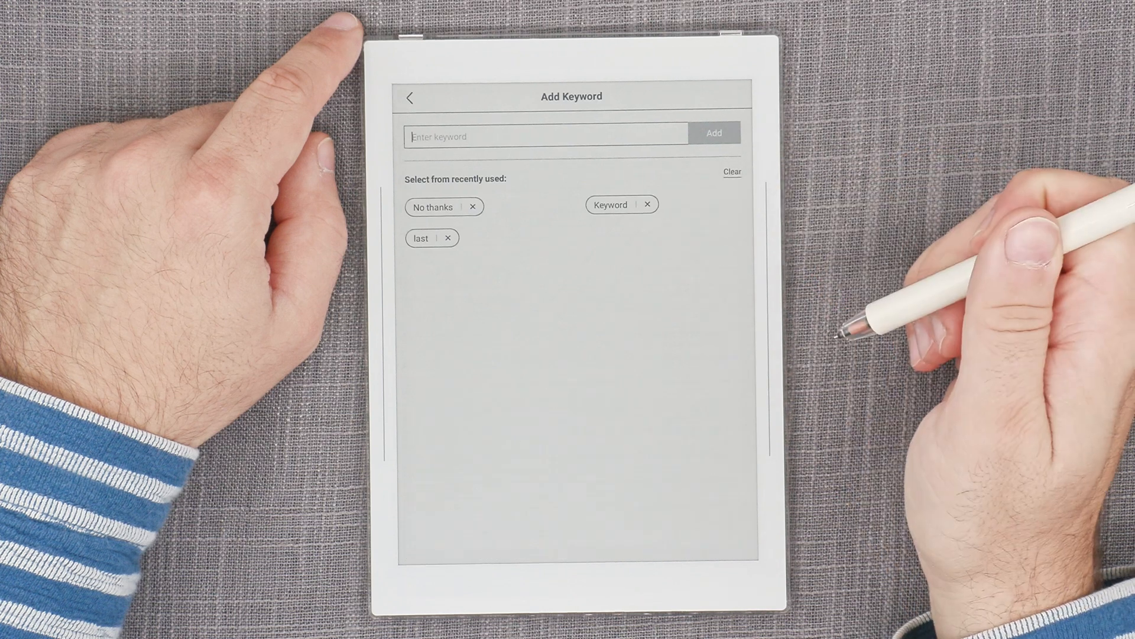
left_click(732, 171)
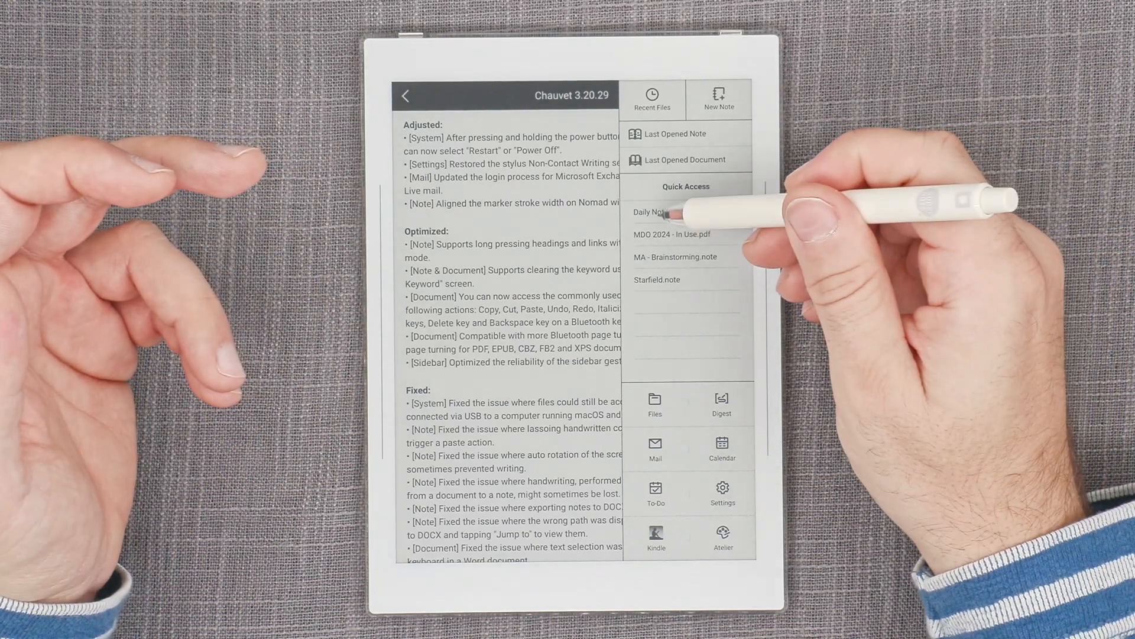
Open Daily Notes from Quick Access and enter the text 'No Thanks'.
left_click(655, 212)
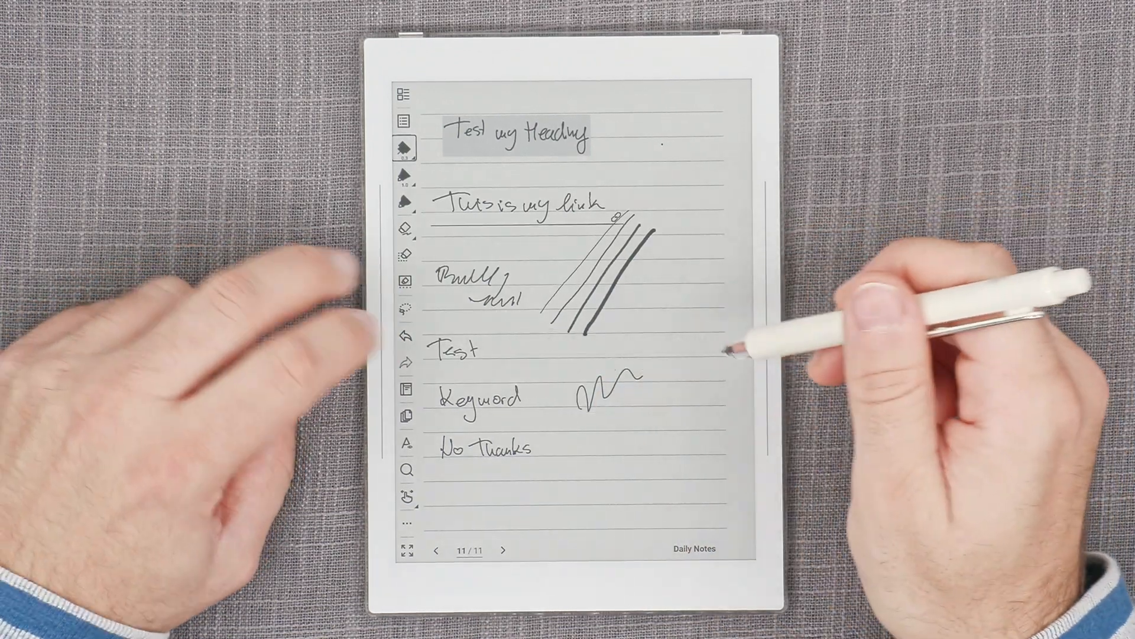
left_click(607, 397)
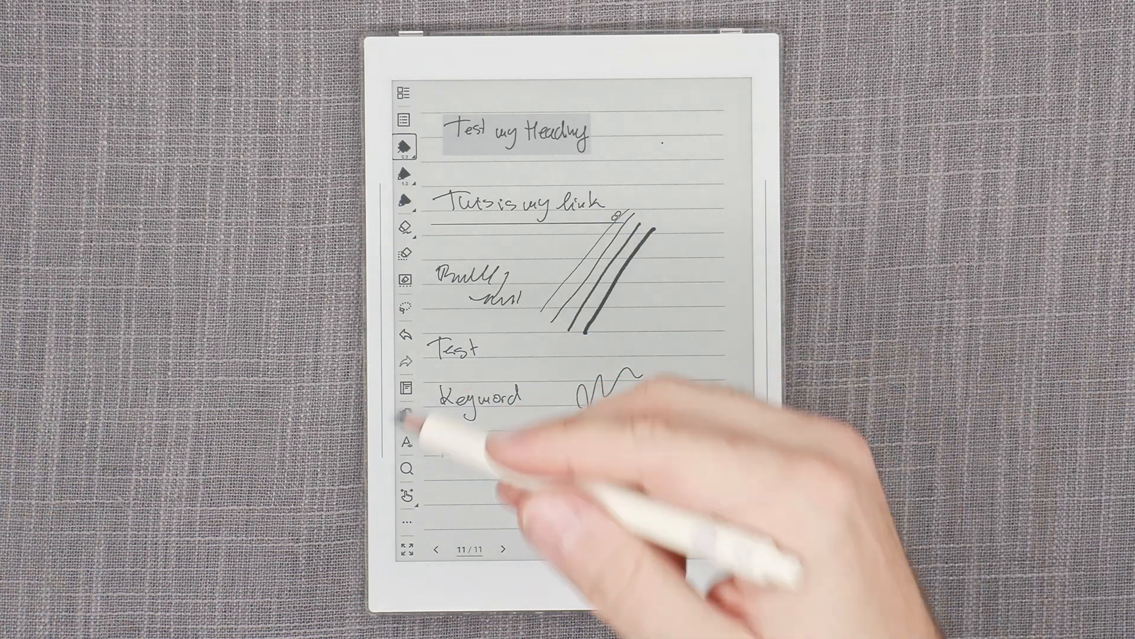
type("No Thanks")
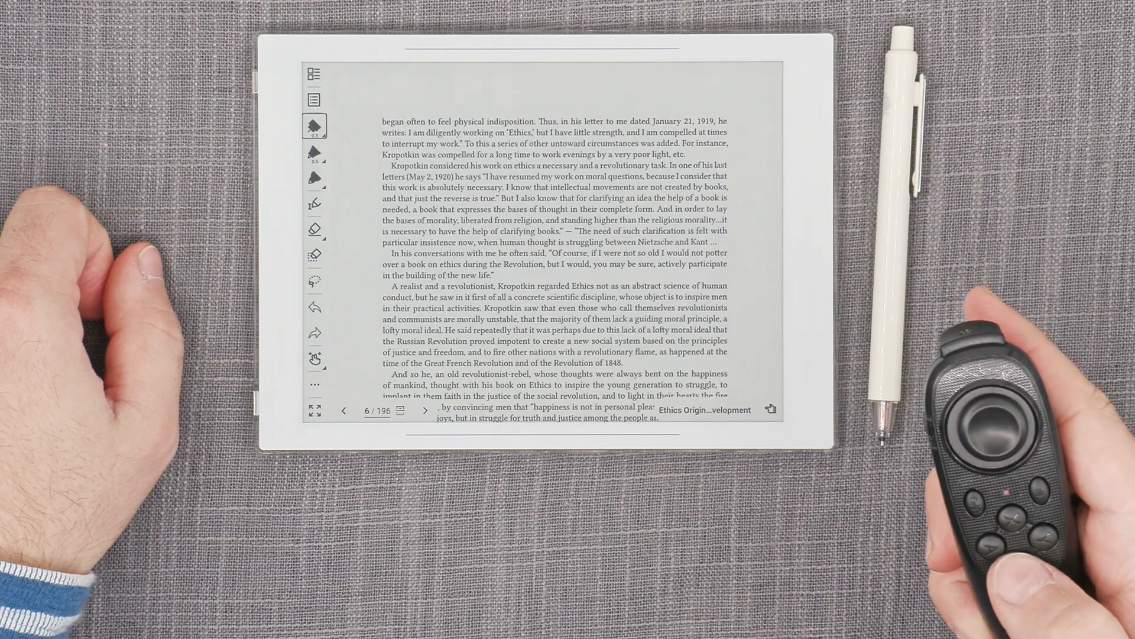
left_click(425, 411)
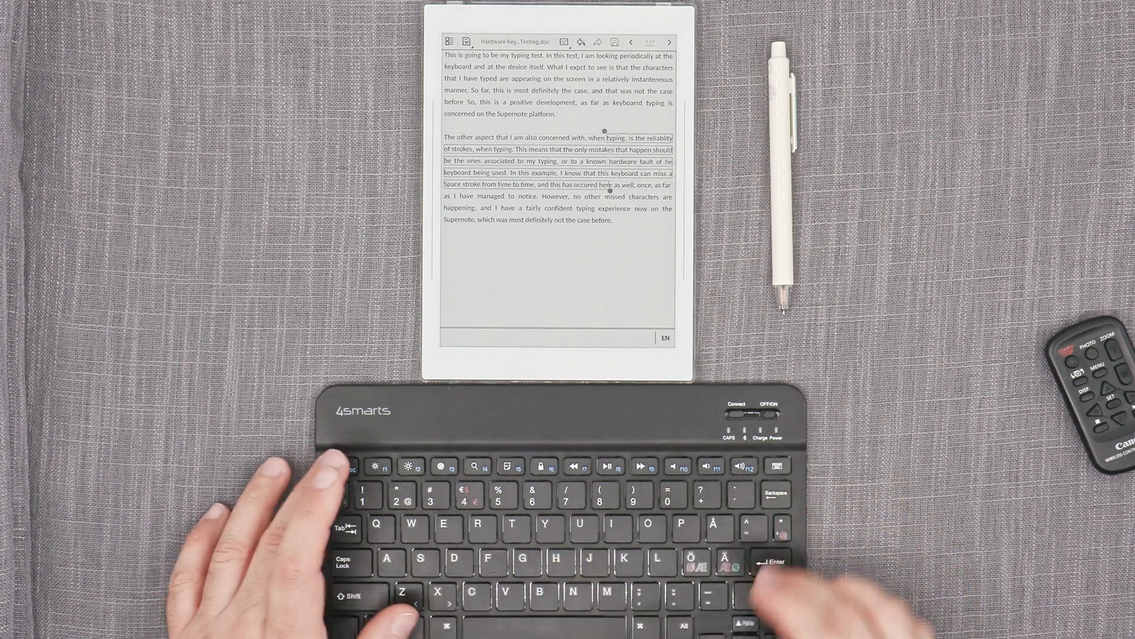
Drop the selection and add a blank line after the second paragraph.
key("Backspace")
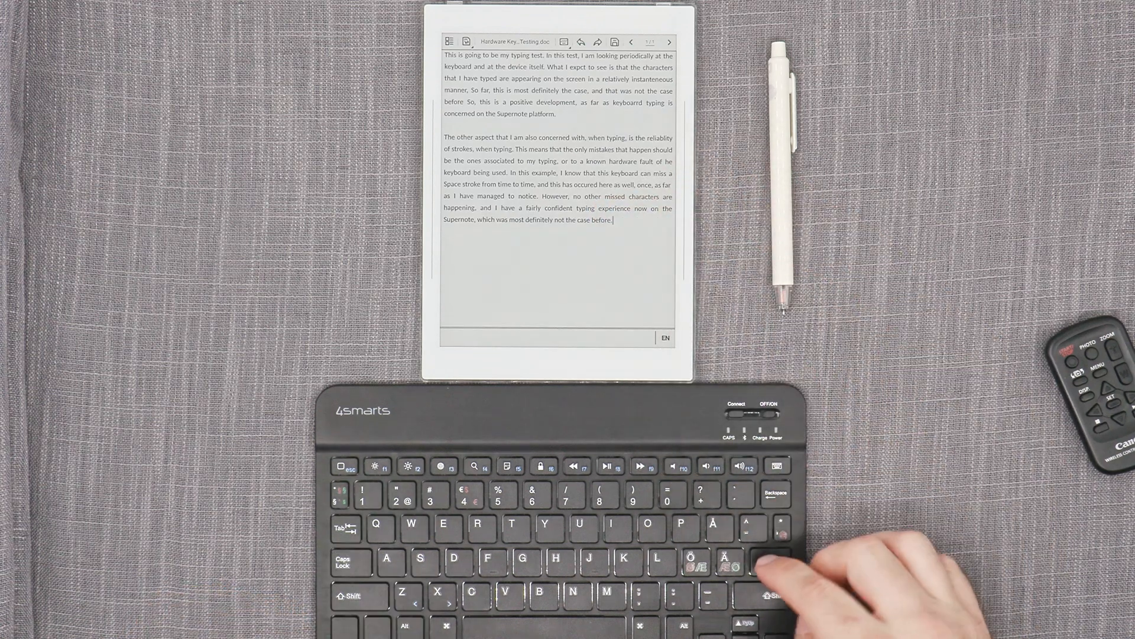
key("Enter")
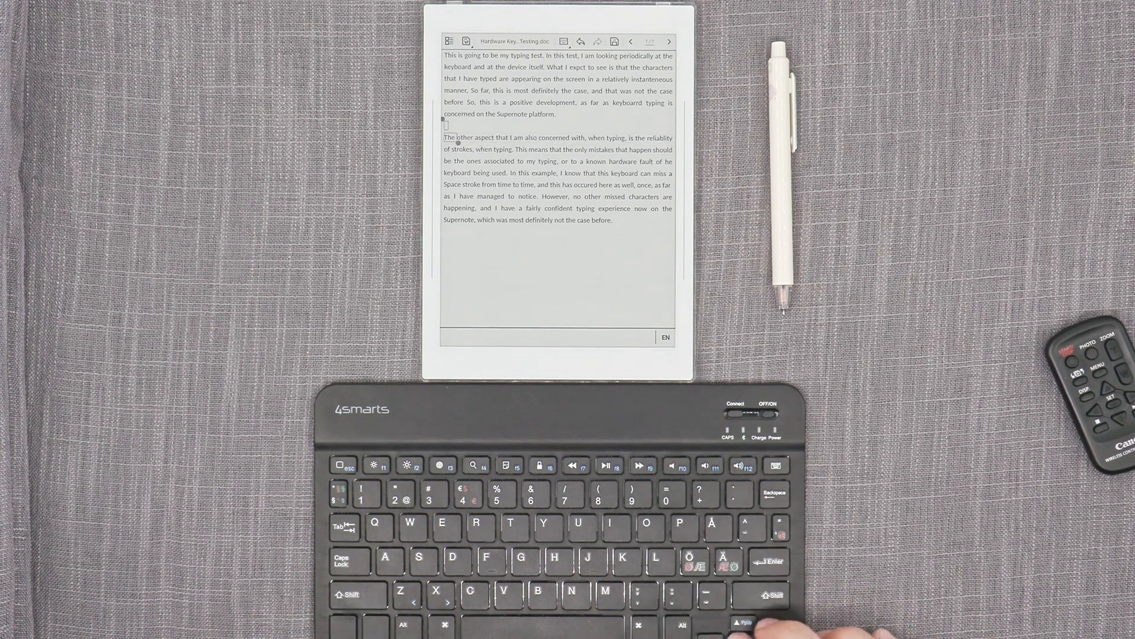
key("Enter")
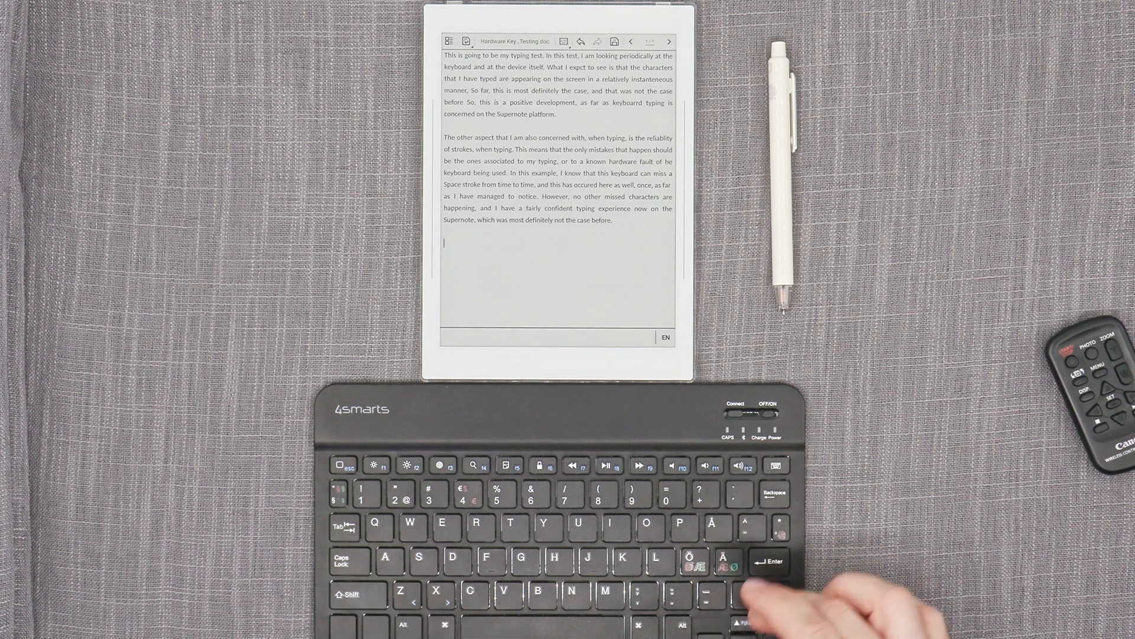